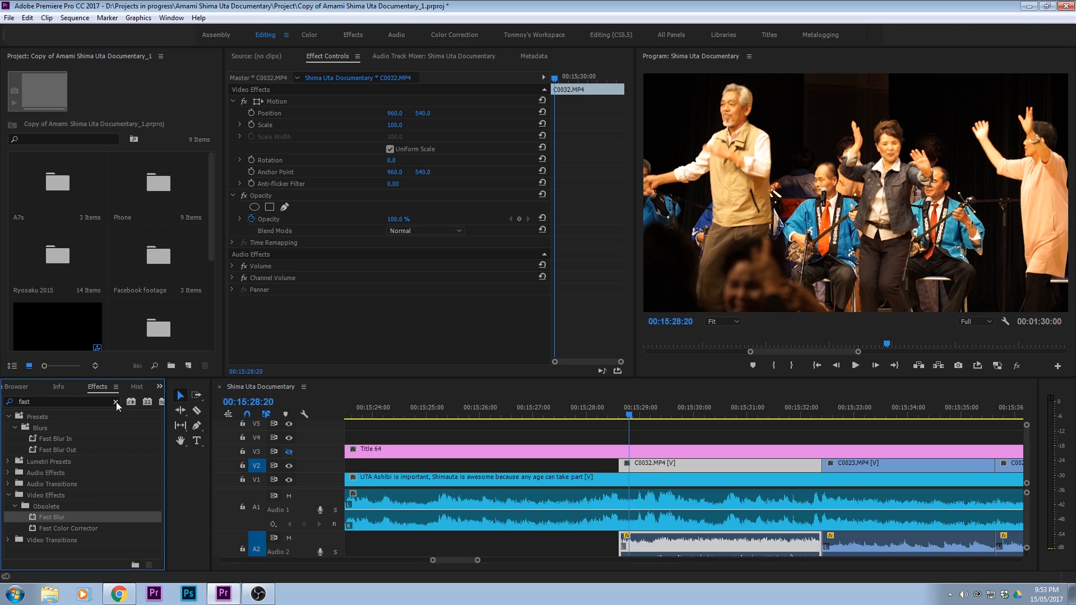
- Find Fast Blur in Effects and drop it onto the C0032.MP4 clip on V2
key(backspace)
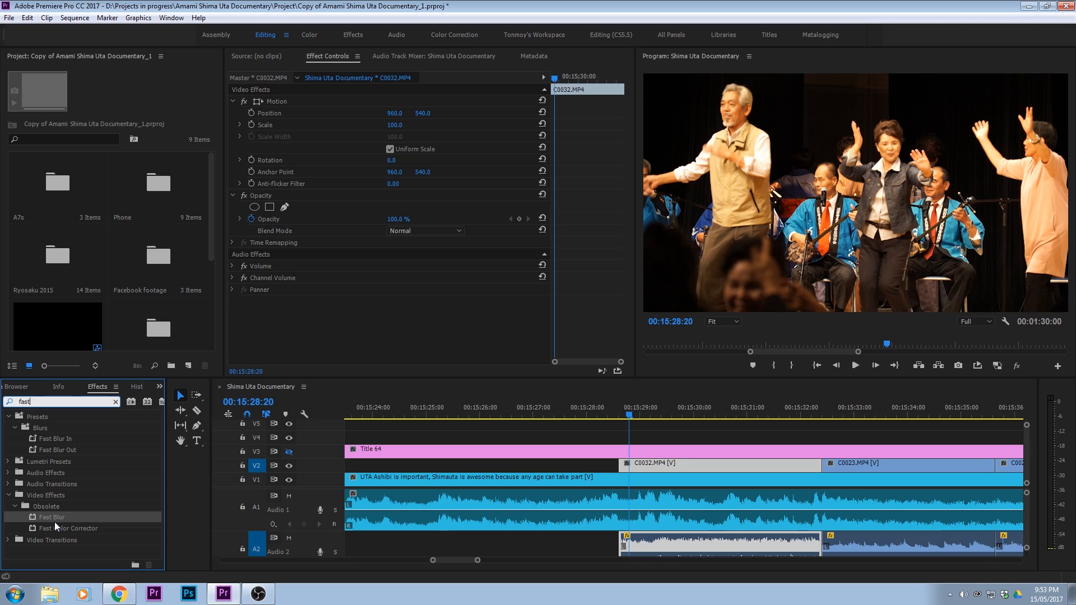
drag(52, 516, 657, 465)
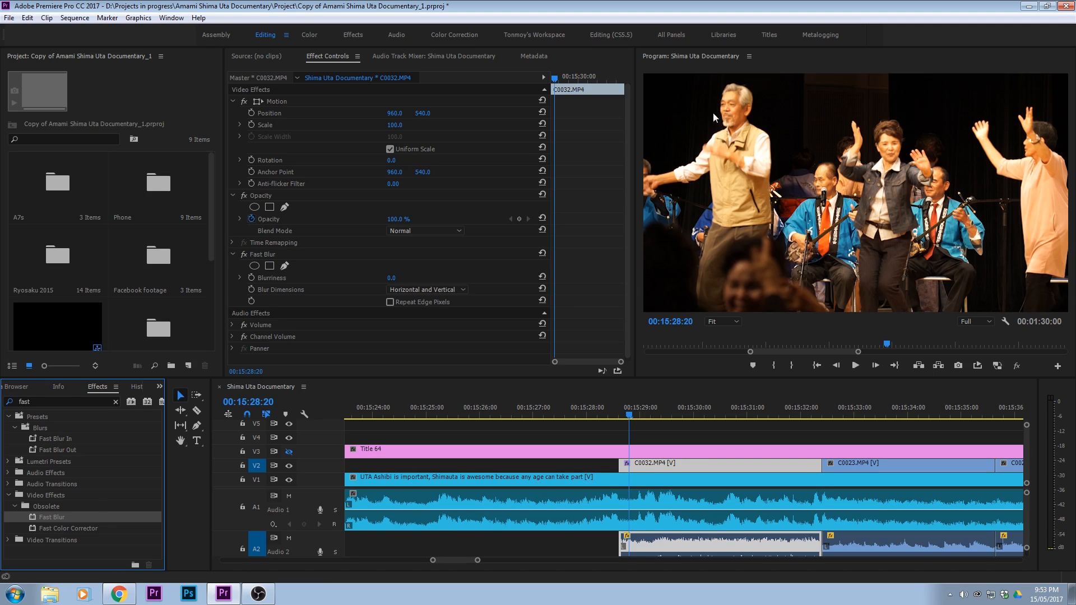
mouse_move(340, 280)
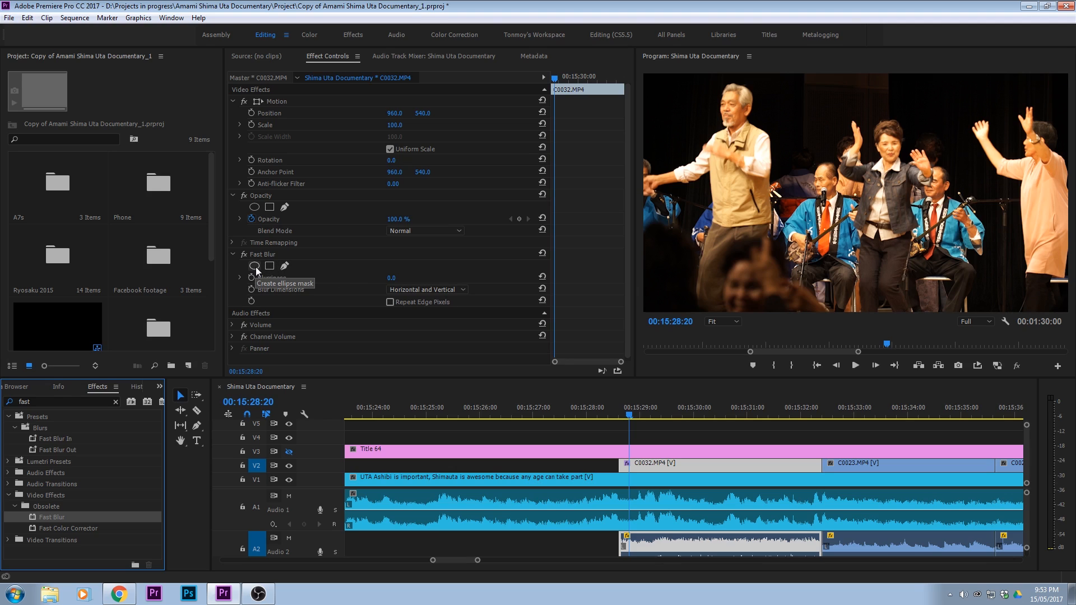
- Add an ellipse mask (Mask 1) to Fast Blur around the beige-vest dancer's face
click(255, 267)
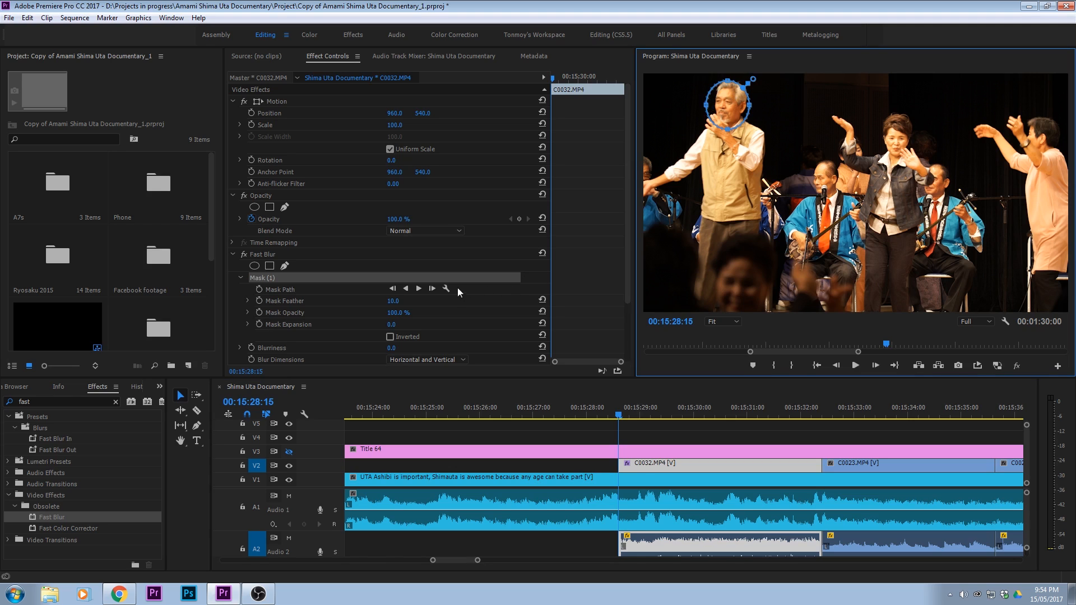
mouse_move(418, 288)
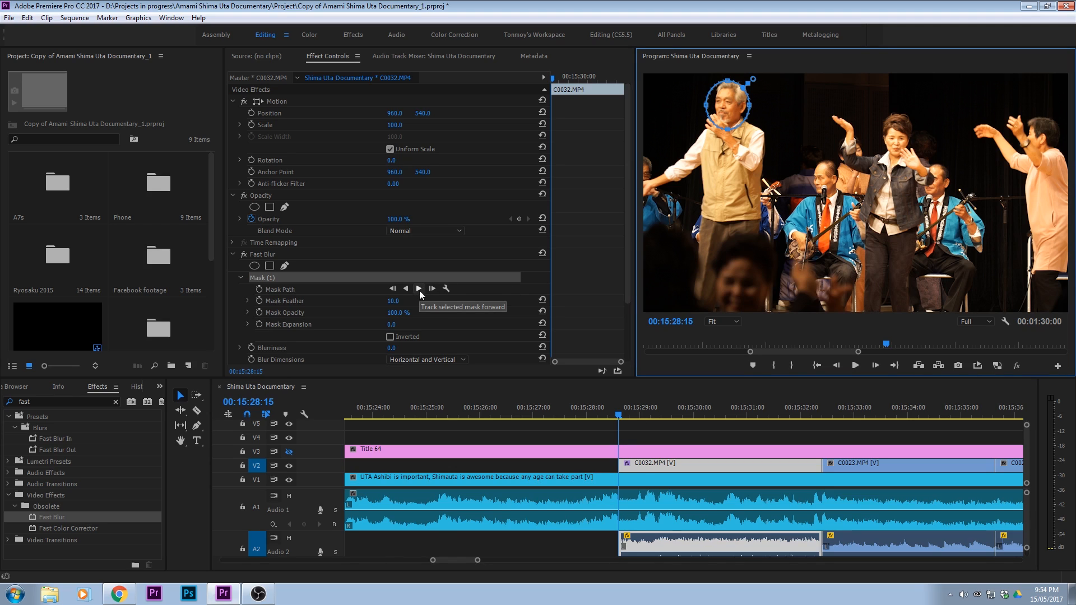
- Track the face mask forward through the clip, with Blurriness 23 and Mask Feather 30
click(418, 288)
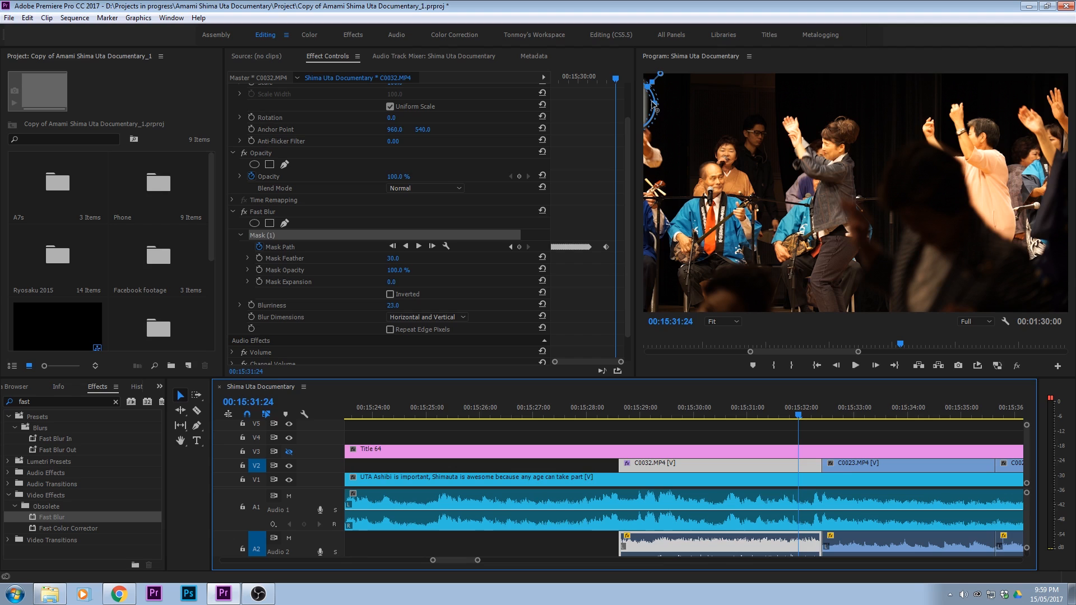
- Enable Repeat Edge Pixels on the Fast Blur so the blurred face edges look clean
click(390, 329)
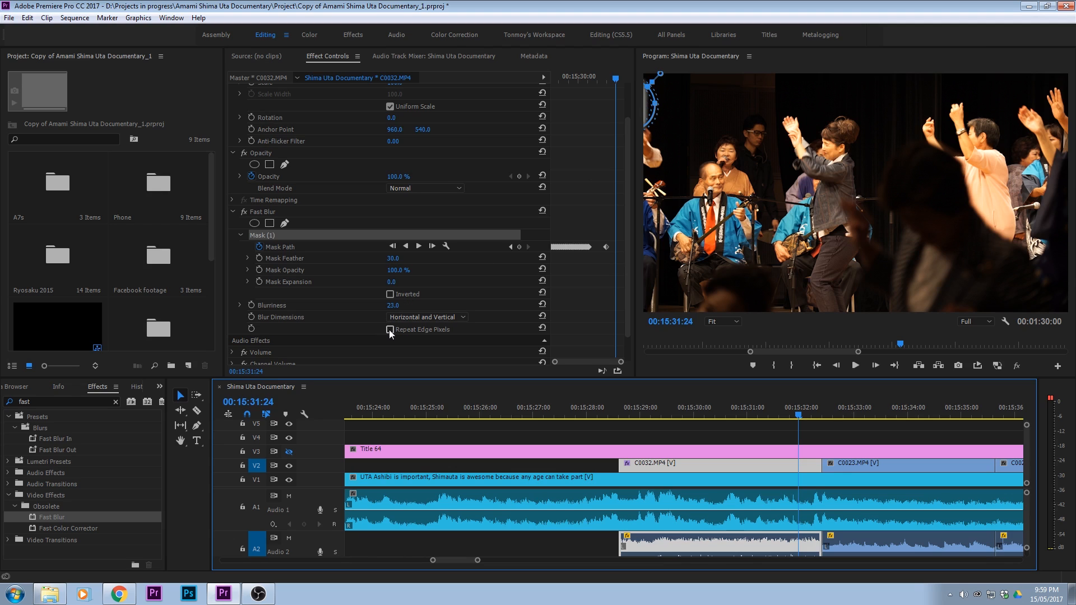
click(390, 330)
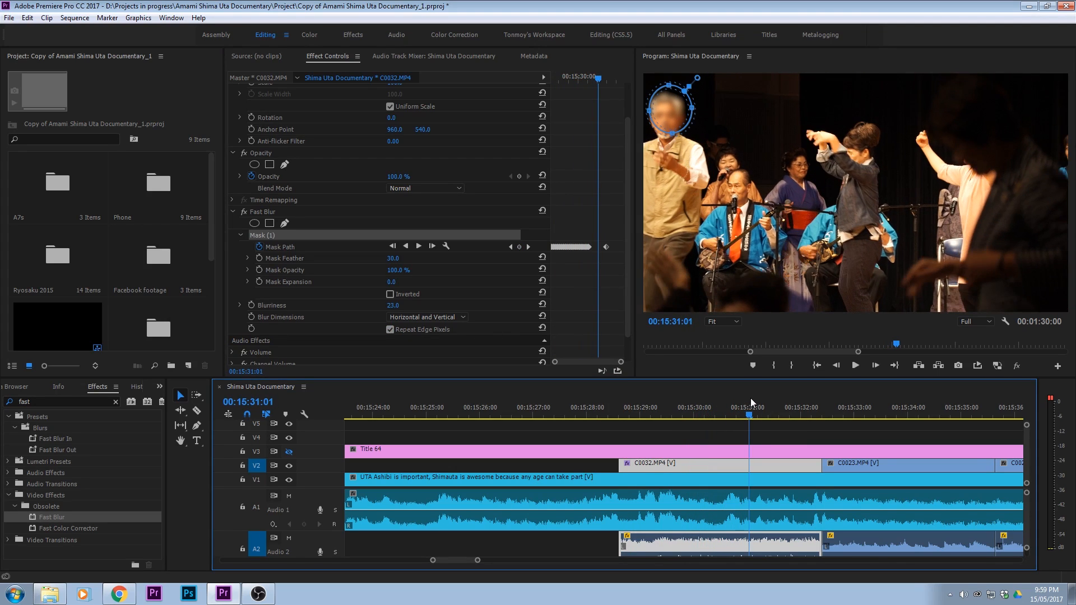
click(762, 414)
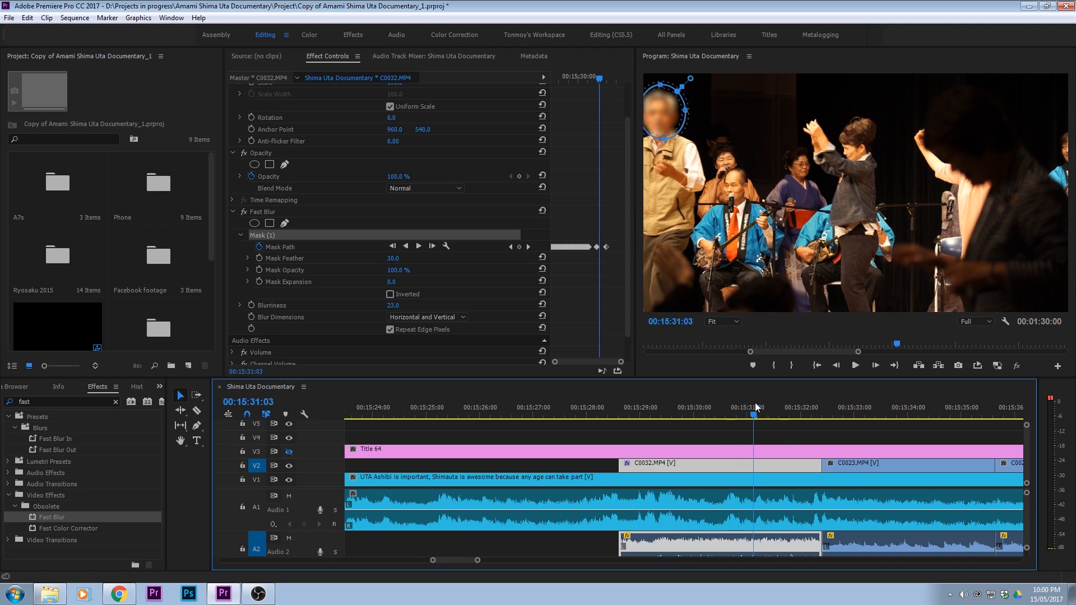
click(765, 404)
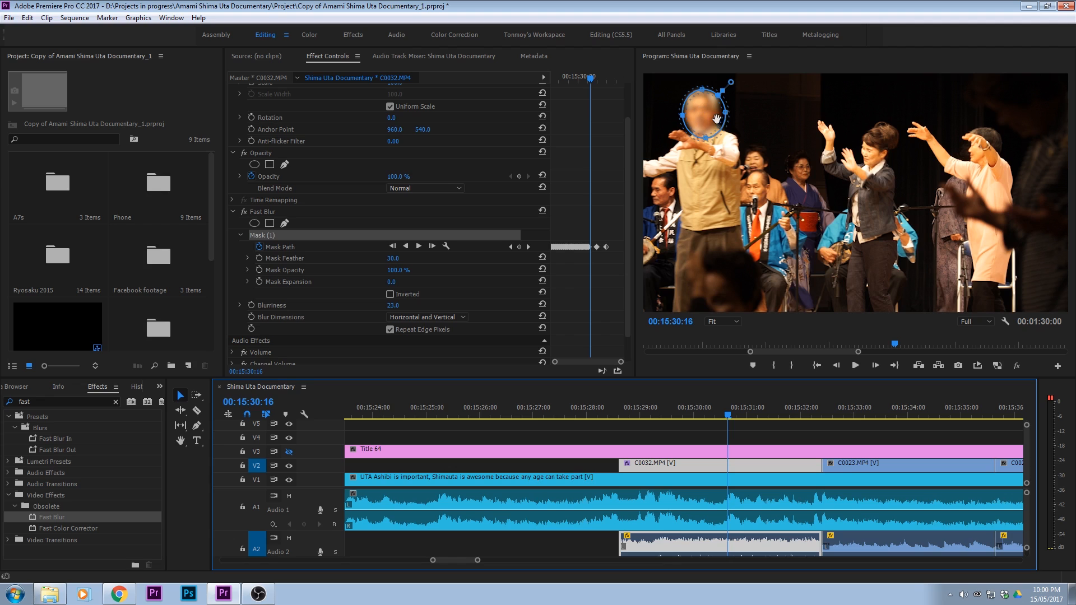
click(763, 407)
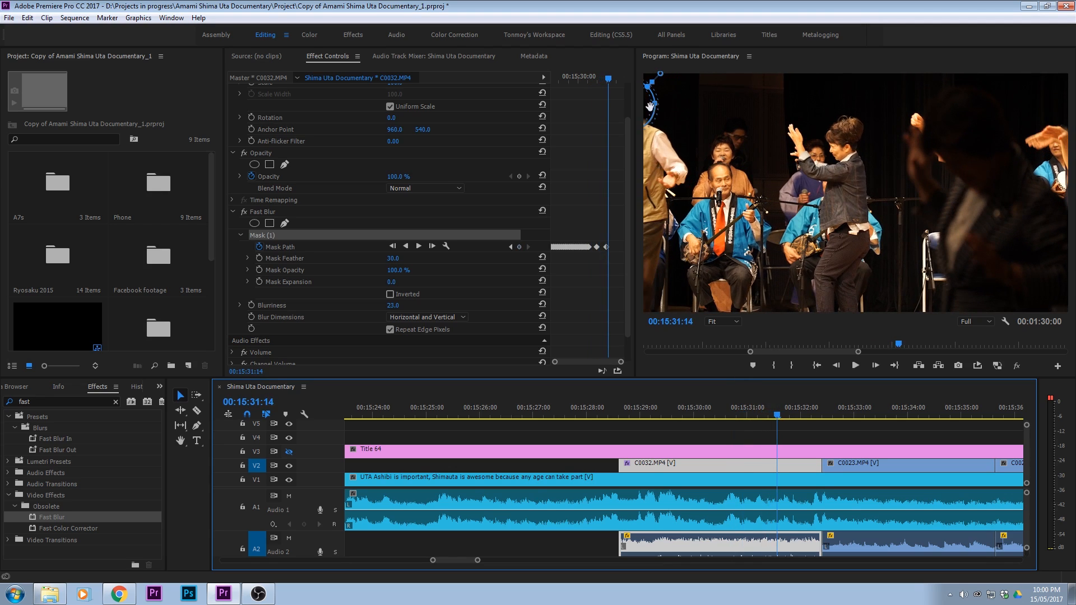
mouse_move(646, 110)
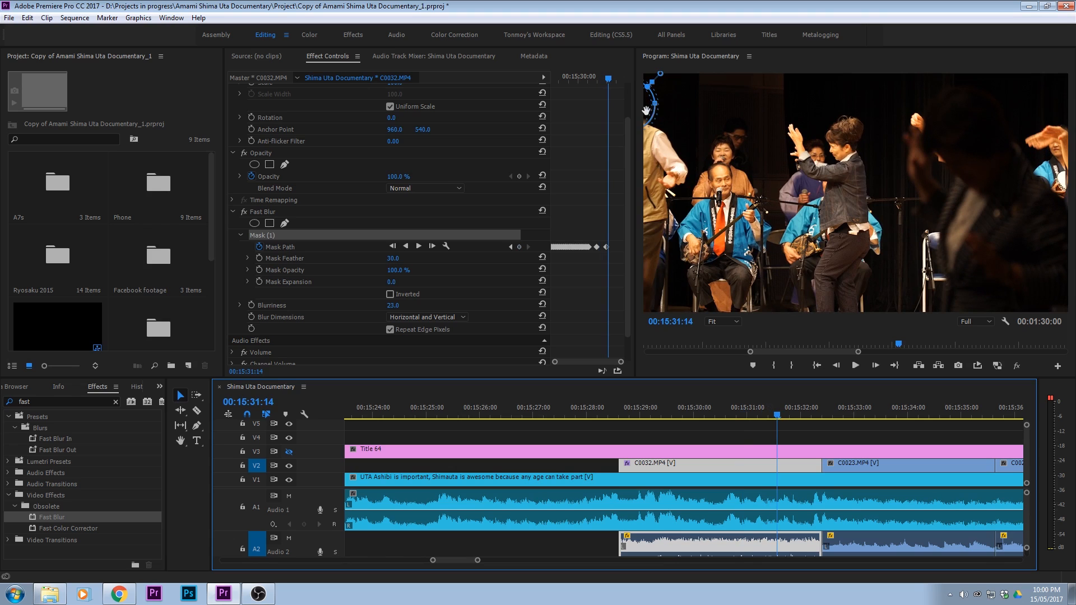